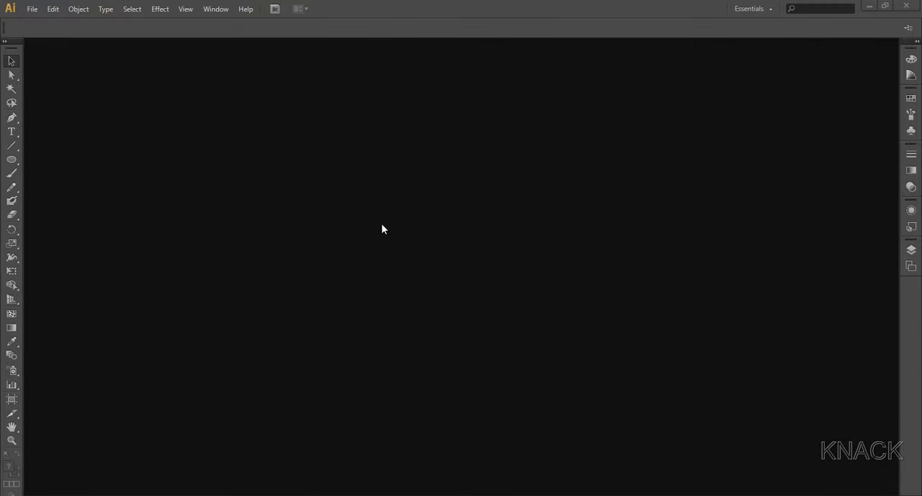
pyautogui.moveTo(339, 212)
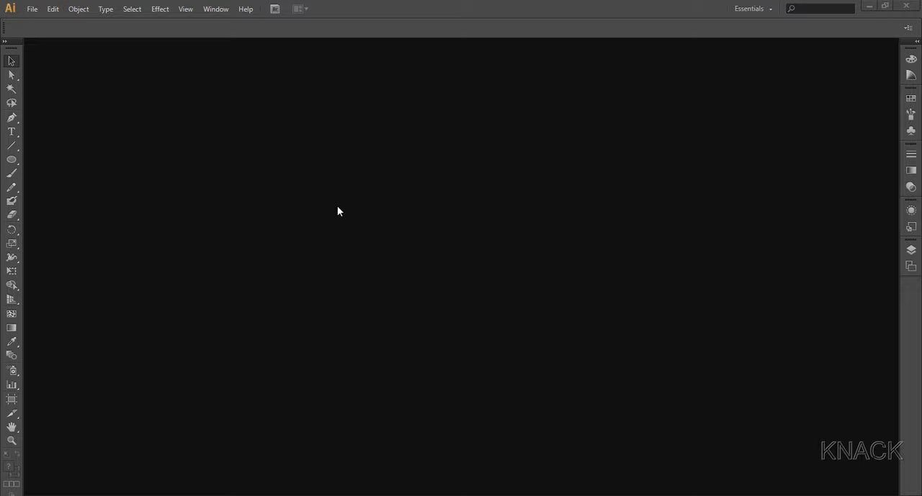
# Step: Create a new blank 1440 × 900 px document via File > New
pyautogui.click(32, 8)
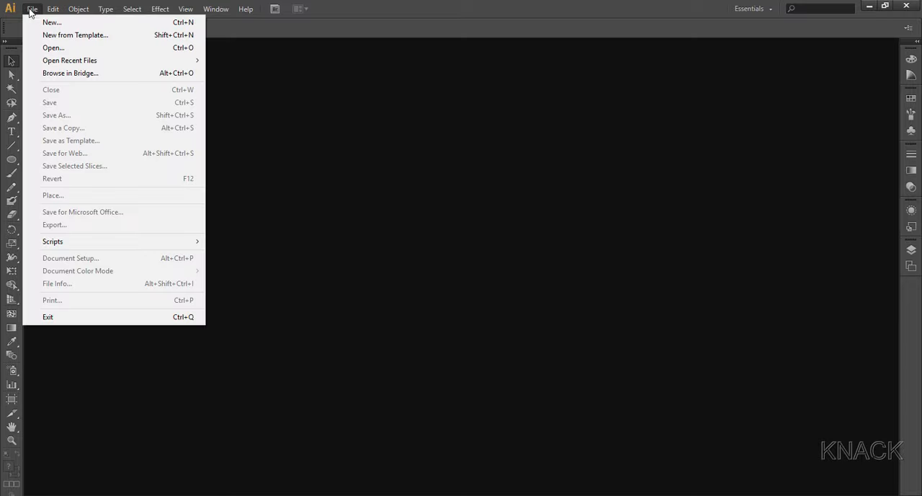
pyautogui.moveTo(51, 22)
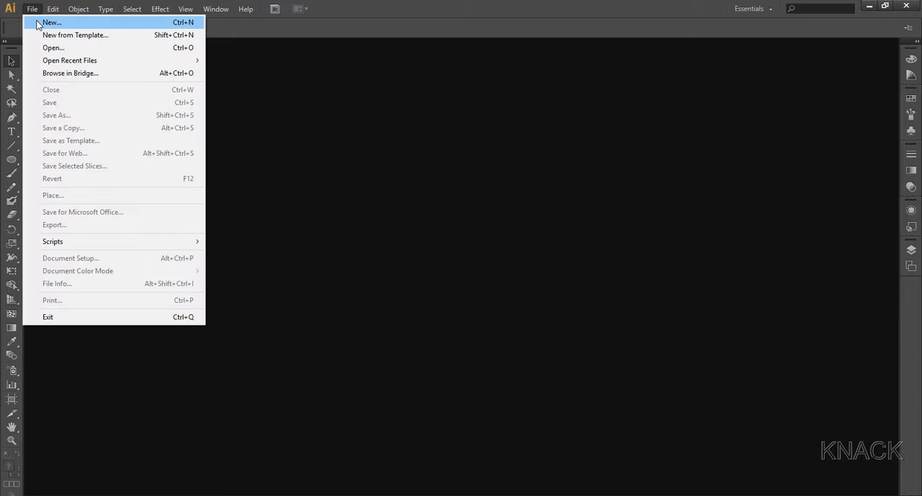
pyautogui.click(51, 22)
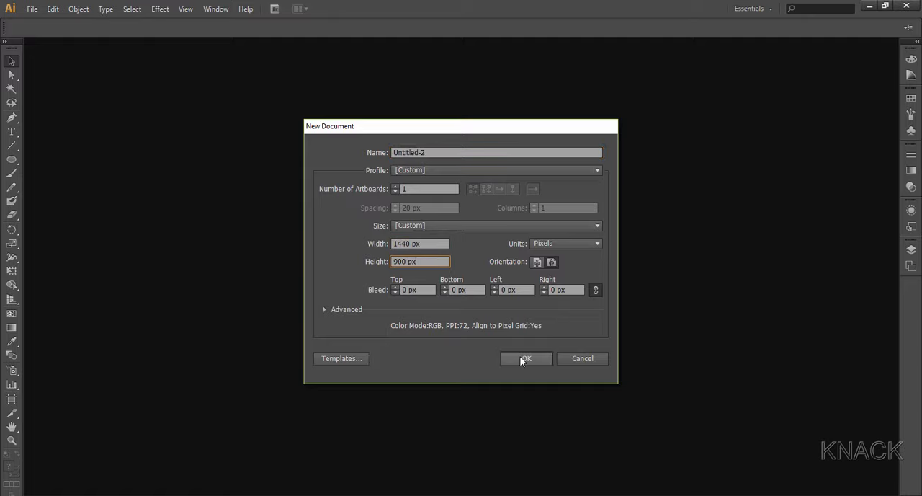
pyautogui.click(526, 358)
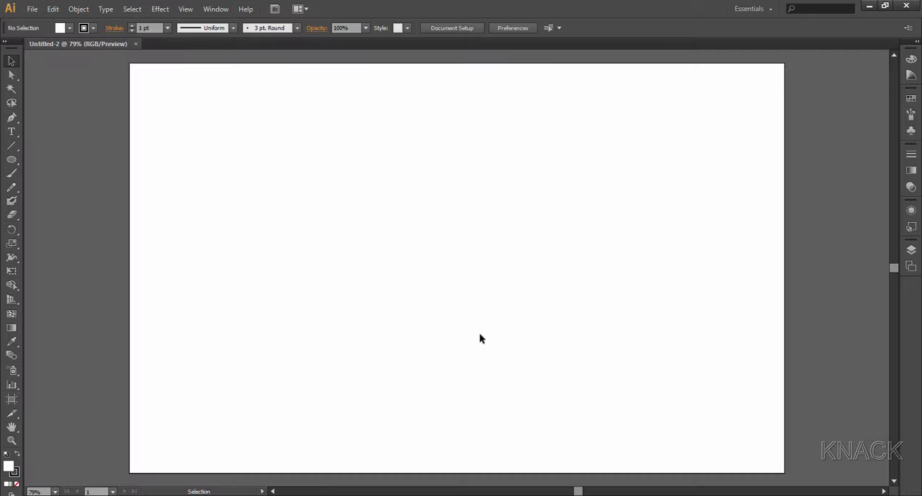
pyautogui.moveTo(230, 93)
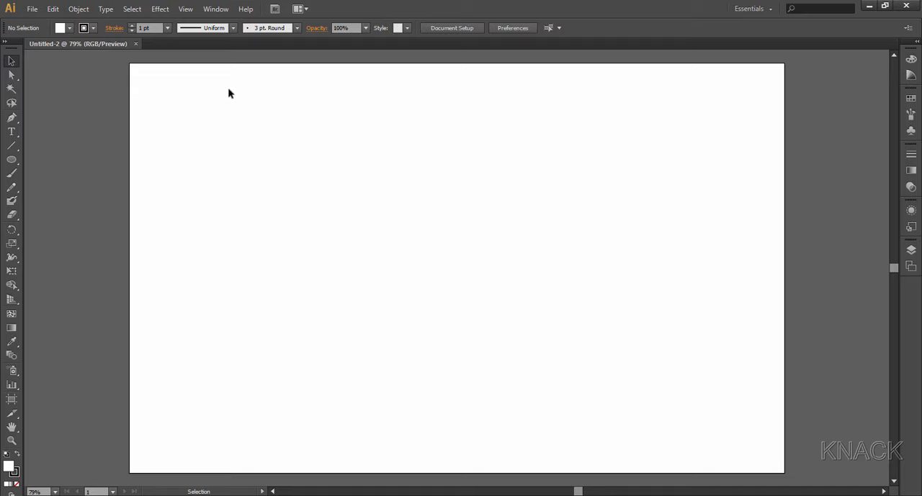
pyautogui.click(185, 8)
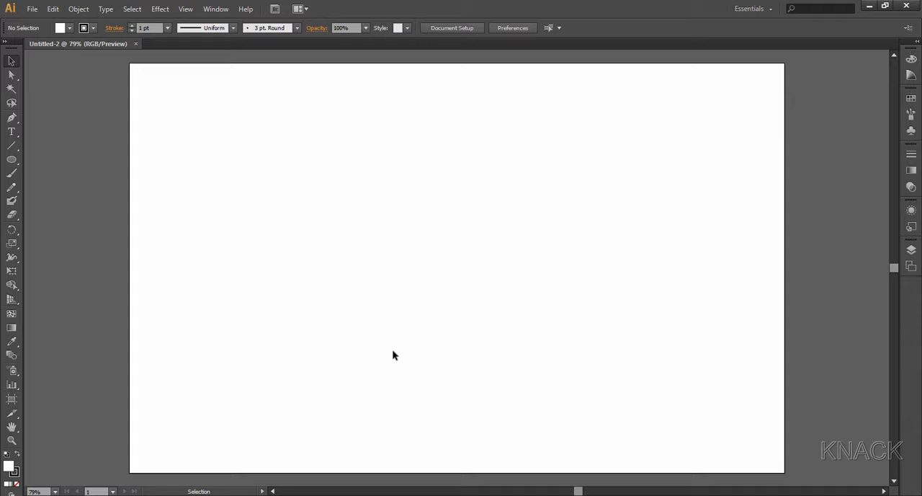
# Step: Draw a red, strokeless rectangle covering the whole artboard, then deselect it
pyautogui.click(11, 159)
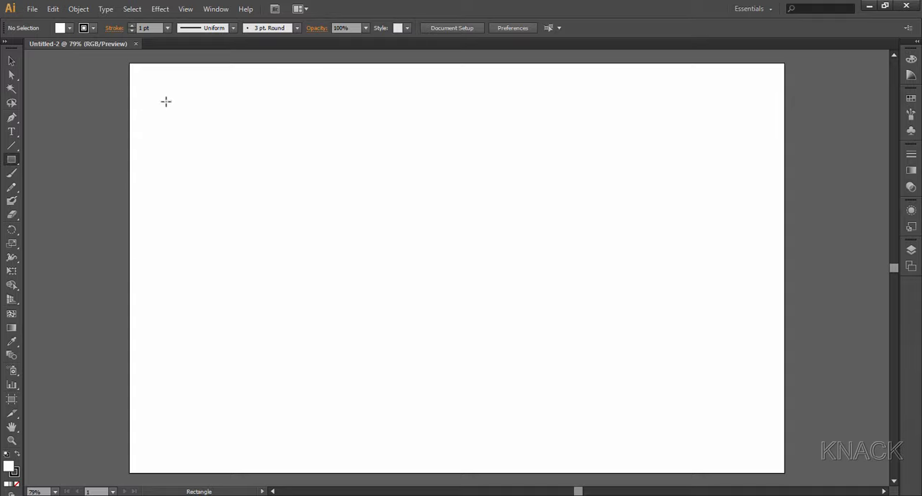
pyautogui.moveTo(166, 101); pyautogui.dragTo(666, 389)
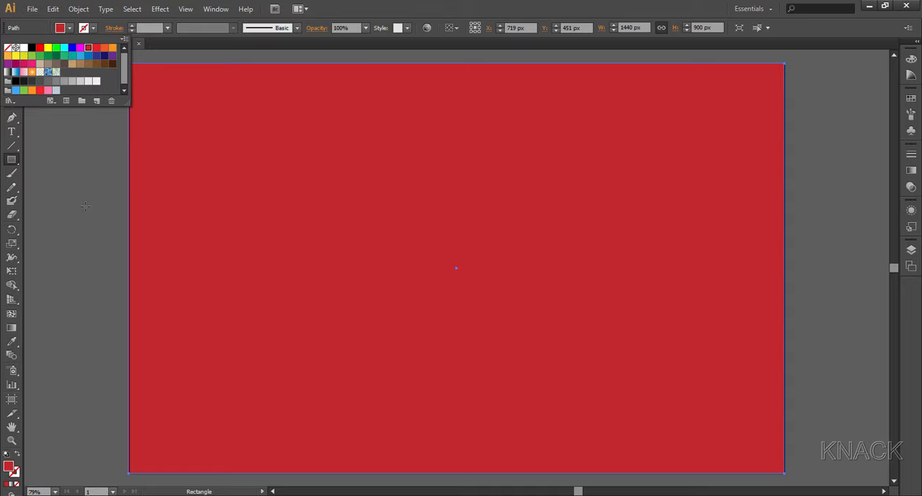
pyautogui.moveTo(808, 258)
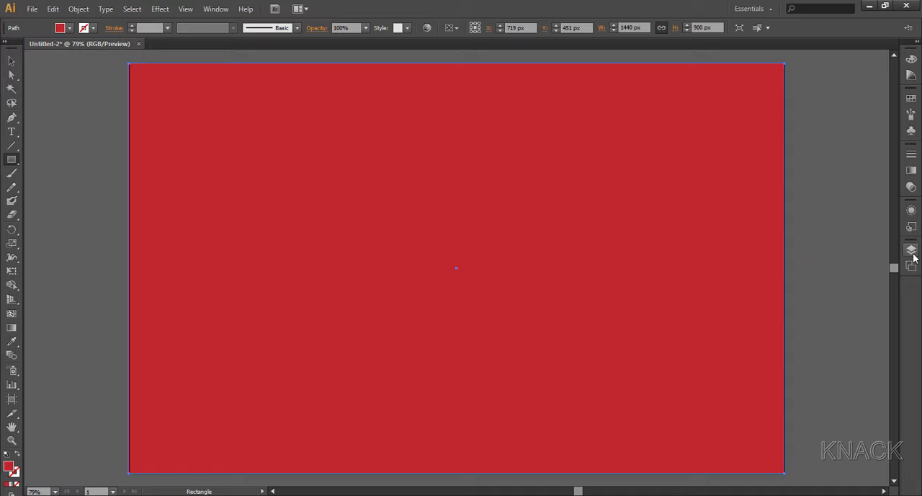
pyautogui.click(911, 250)
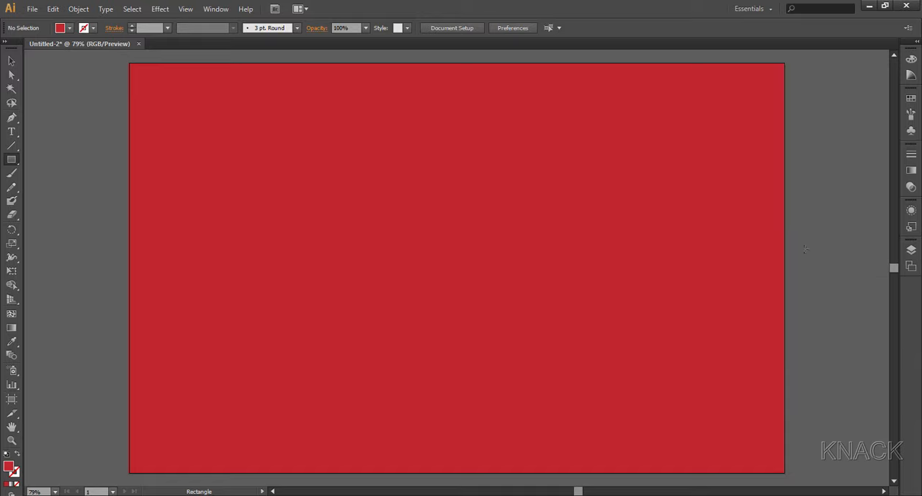
pyautogui.moveTo(455, 268)
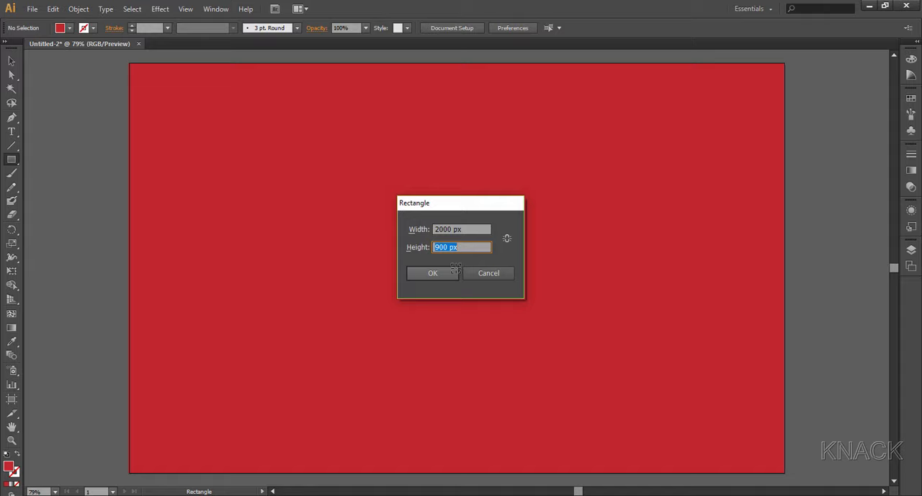
# Step: Enter 2000 px width and height in the Rectangle dialog to create the square
pyautogui.write('2000')
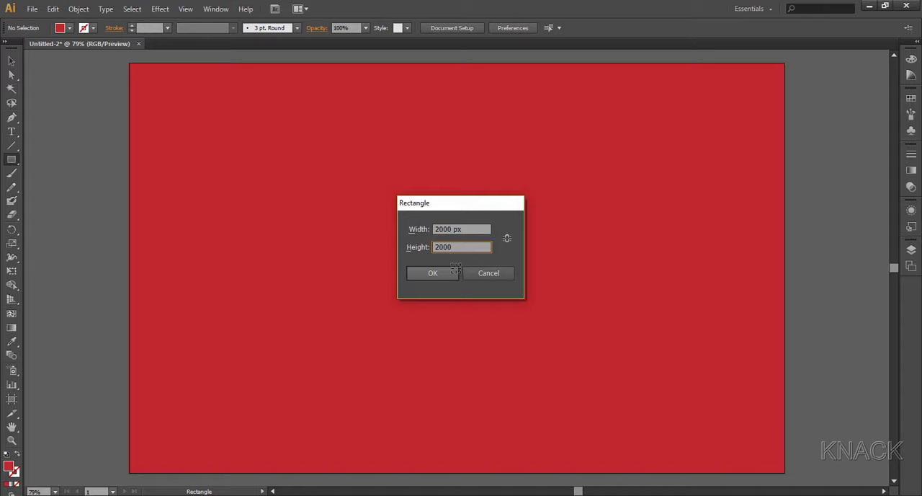
pyautogui.click(432, 273)
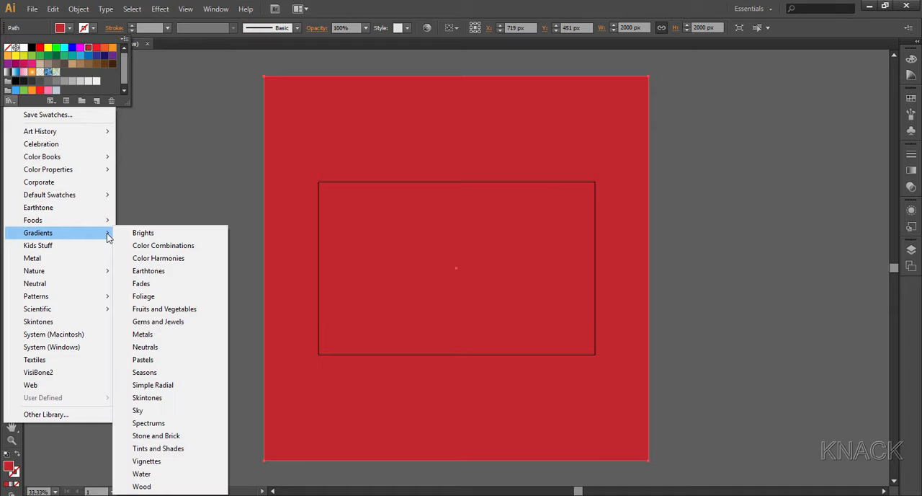
# Step: Fill the square with the Brights Red Orange gradient and drag its midpoint and stops
pyautogui.click(143, 232)
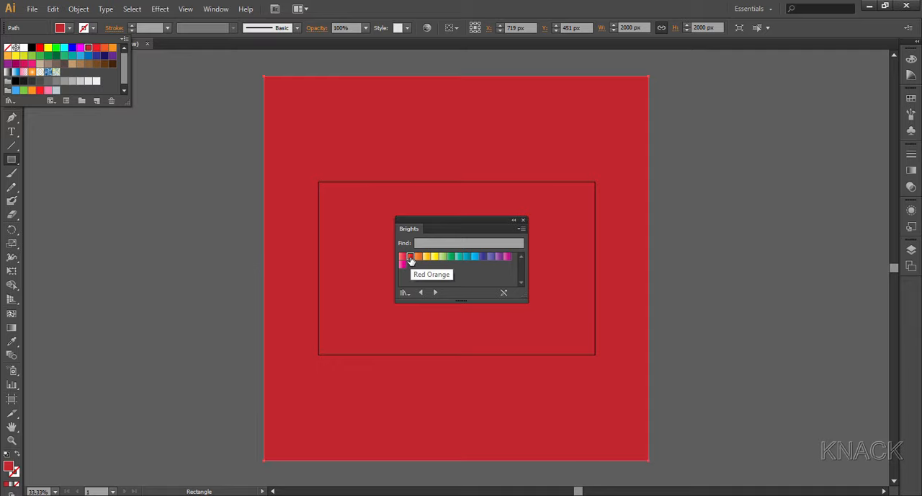
pyautogui.click(411, 256)
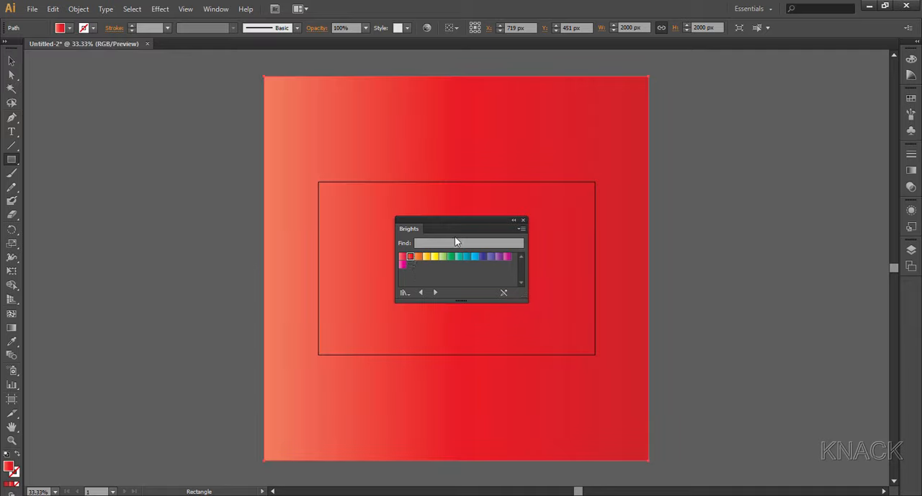
pyautogui.click(911, 171)
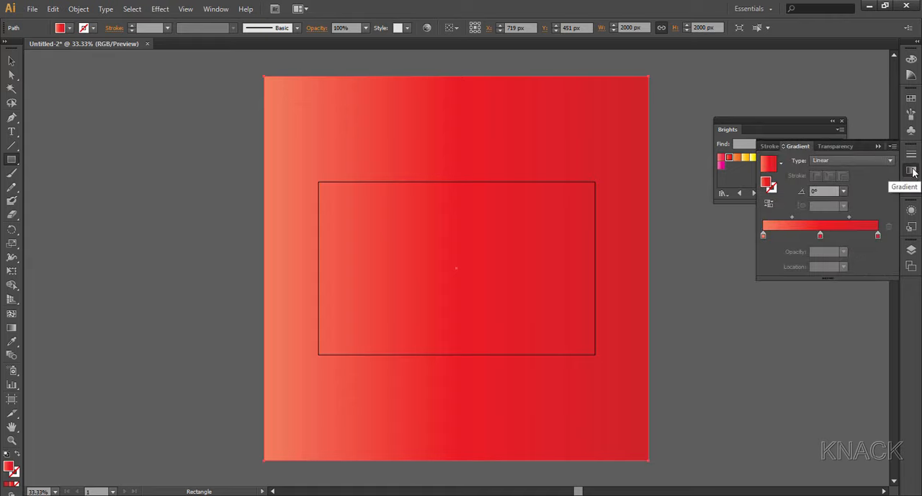
pyautogui.moveTo(791, 224); pyautogui.dragTo(820, 224)
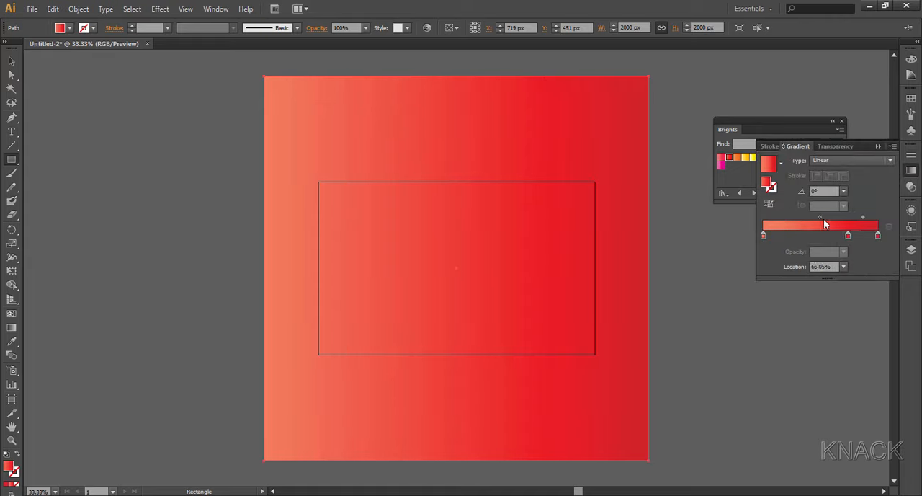
pyautogui.moveTo(819, 234); pyautogui.dragTo(848, 234)
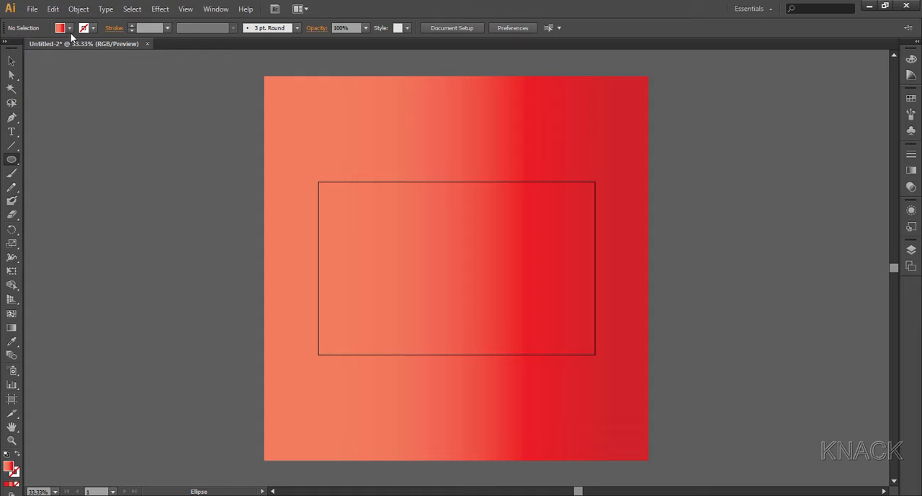
# Step: Set the fill to white and draw a 25 × 25 px circle at the top-left corner
pyautogui.click(61, 27)
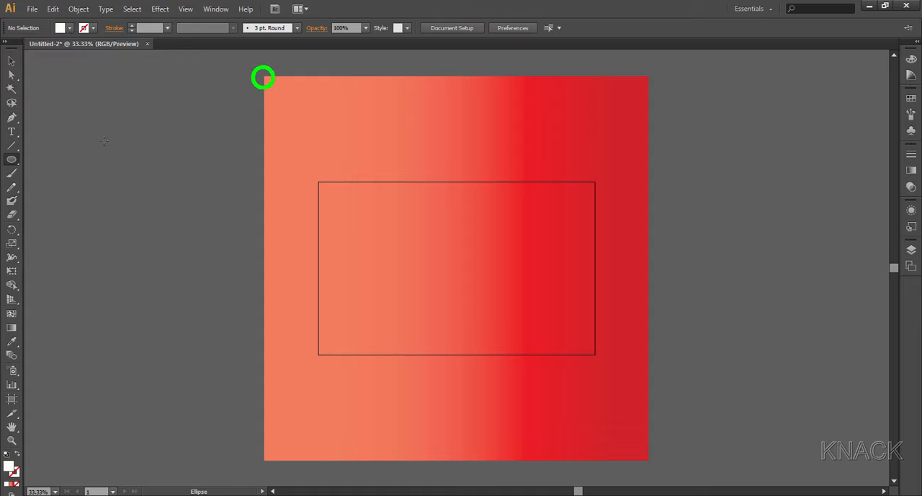
pyautogui.moveTo(263, 77)
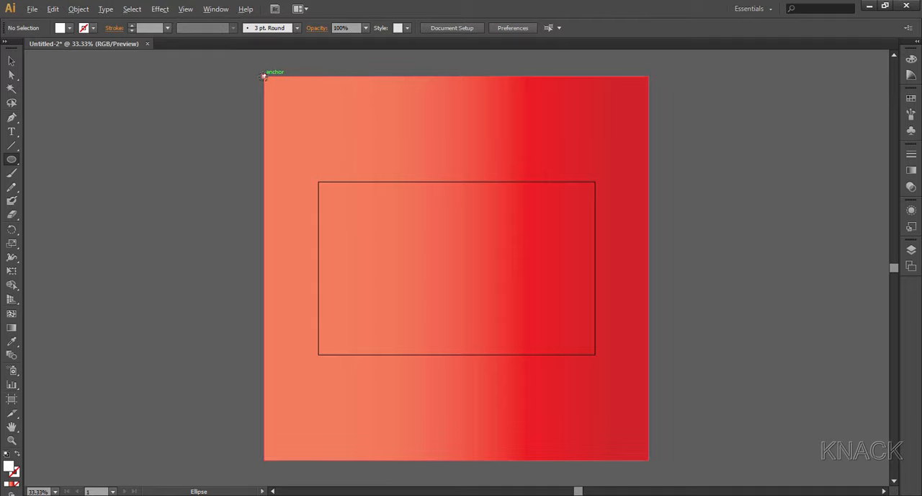
pyautogui.click(265, 76)
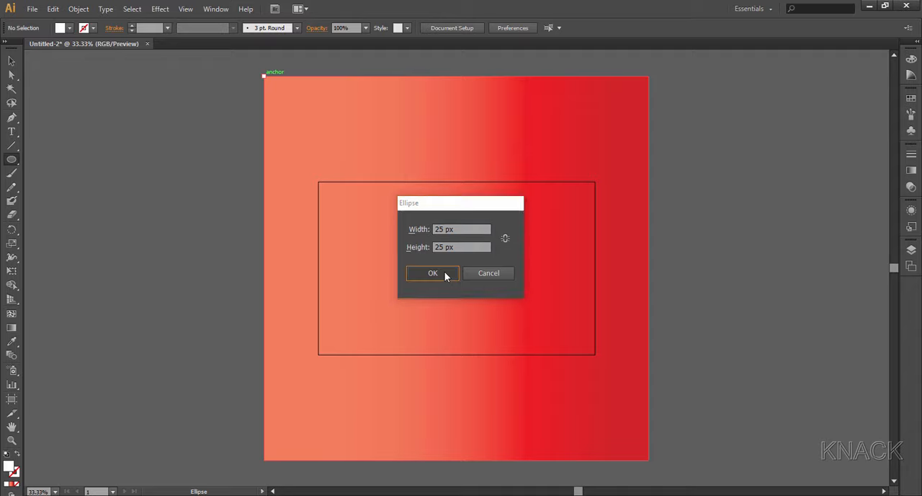
pyautogui.click(433, 273)
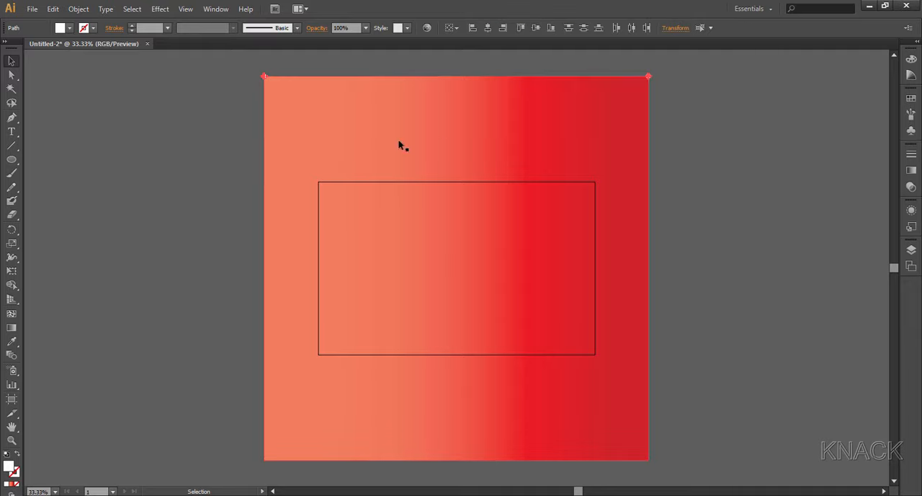
# Step: Blend the two corner circles with 79 specified steps and set the blend orientation
pyautogui.click(78, 9)
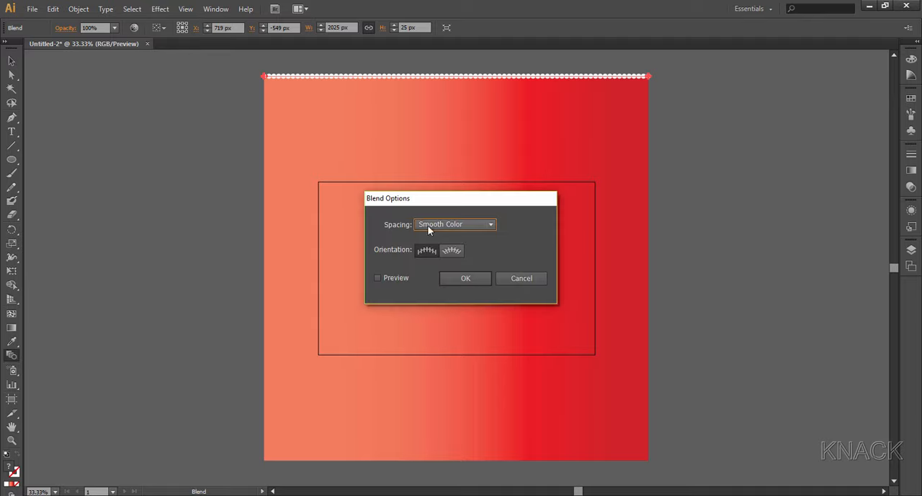
pyautogui.click(454, 224)
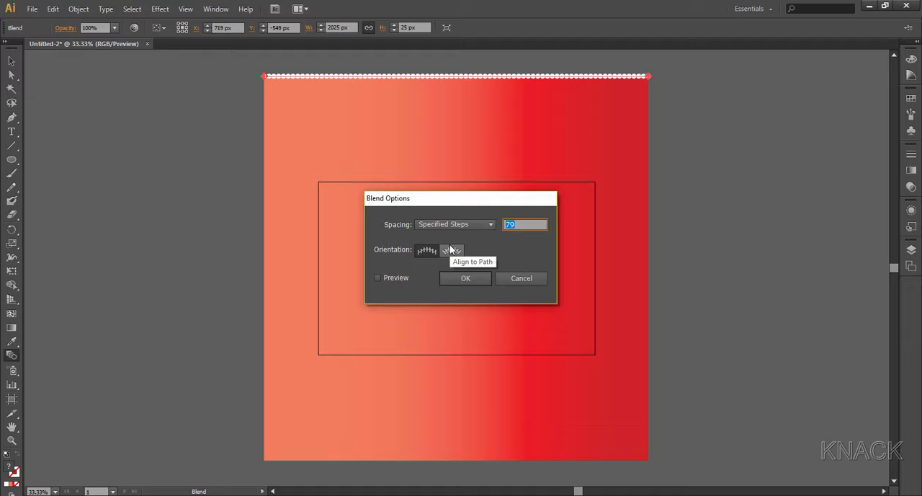
pyautogui.click(465, 278)
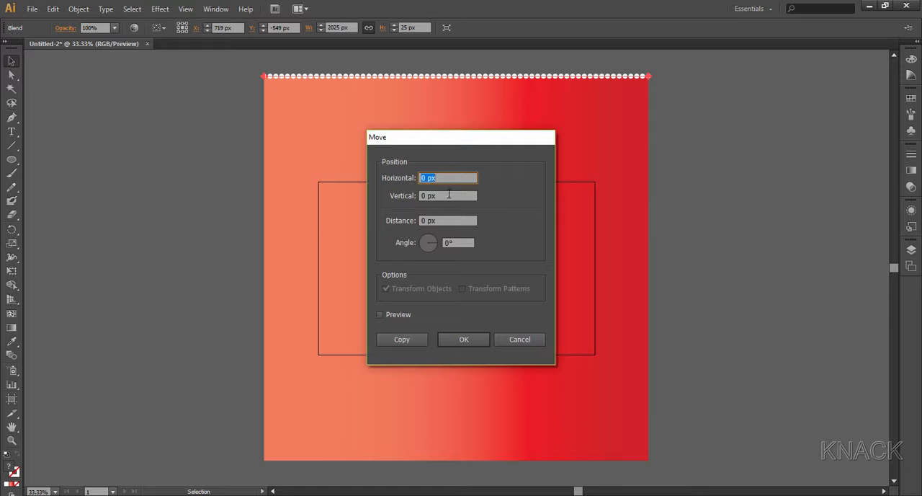
# Step: Copy the dot row 30 px lower with Move, then repeat it with Ctrl+D
pyautogui.click(447, 195)
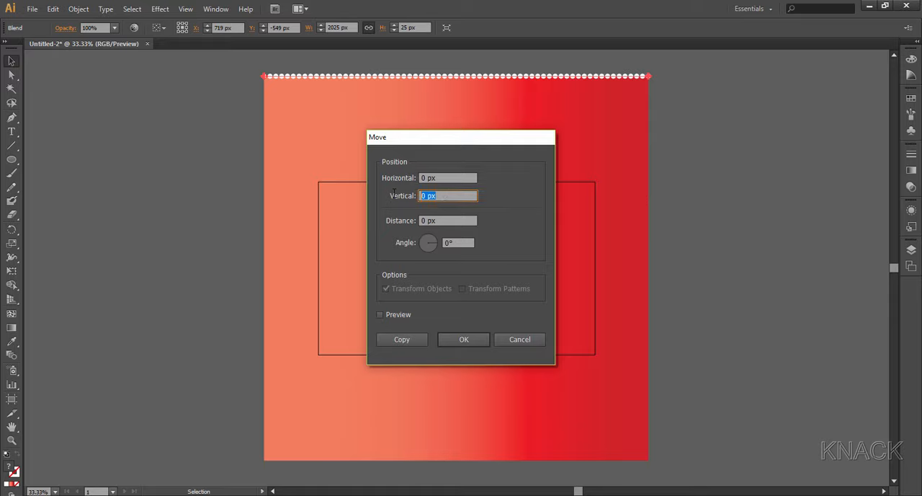
pyautogui.write('30')
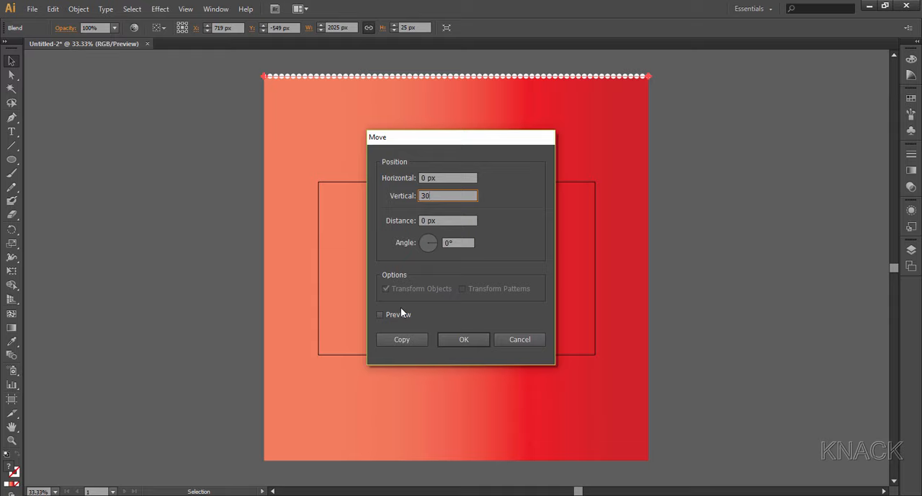
pyautogui.click(464, 339)
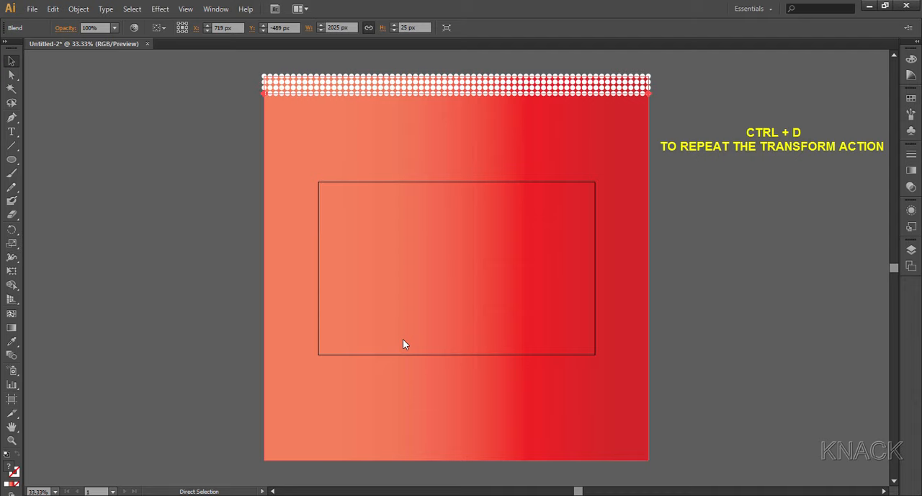
pyautogui.press('ctrl+d')
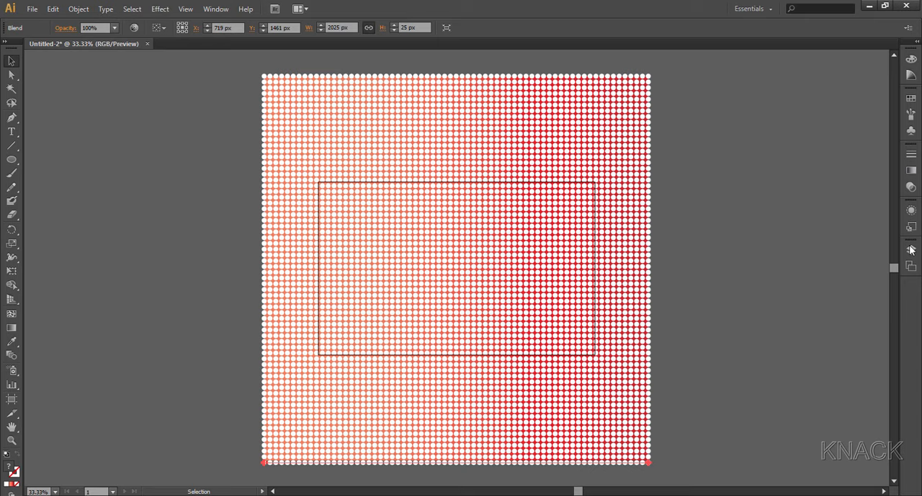
# Step: Lock the gradient path and Layer 1 in the Layers panel, then select all dot blends
pyautogui.click(911, 250)
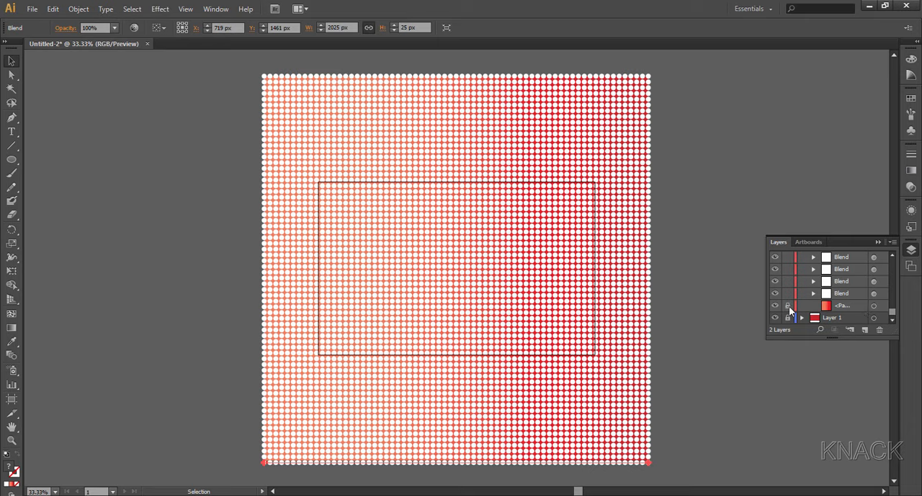
pyautogui.press('ctrl+a')
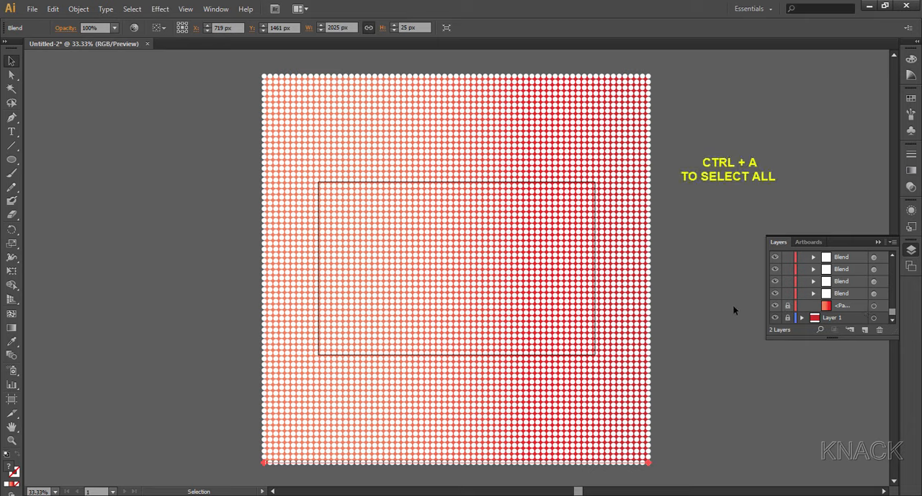
pyautogui.press('ctrl+a')
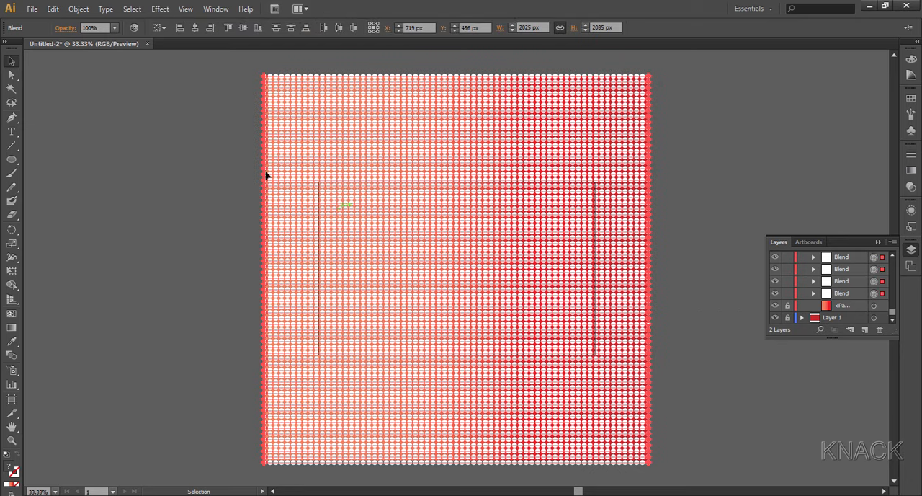
# Step: Expand the dot blends into plain shapes with Object > Expand
pyautogui.click(78, 8)
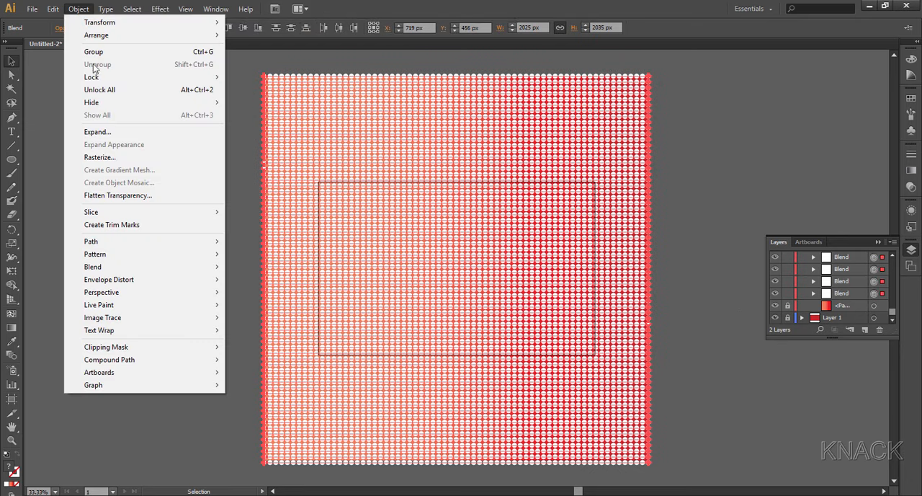
pyautogui.click(97, 132)
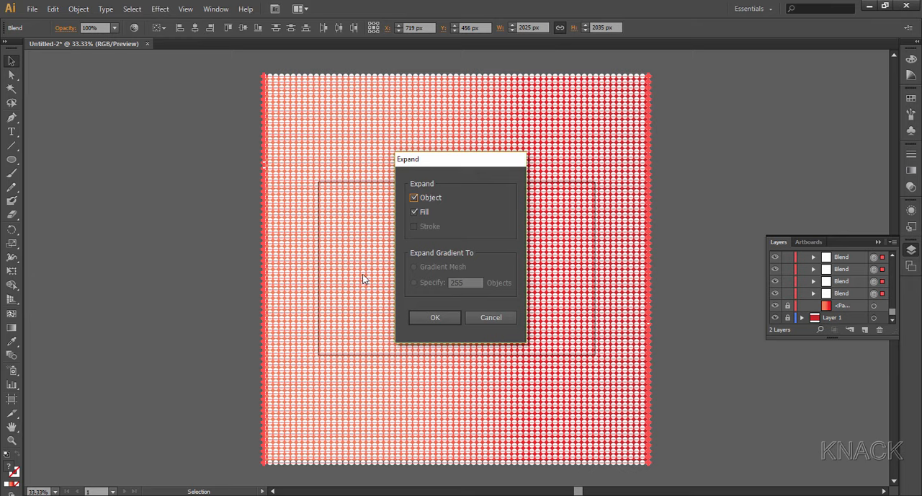
pyautogui.click(434, 317)
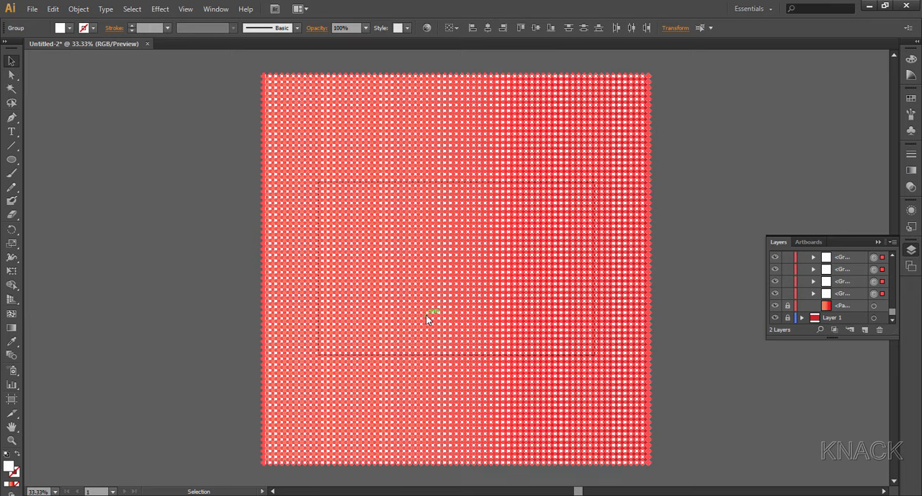
pyautogui.moveTo(353, 296)
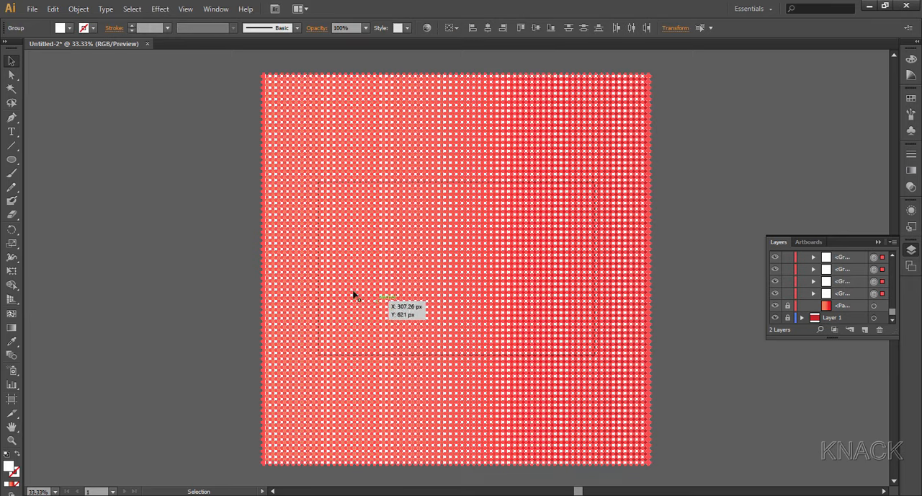
# Step: Combine all dots into one compound path and select everything
pyautogui.click(77, 9)
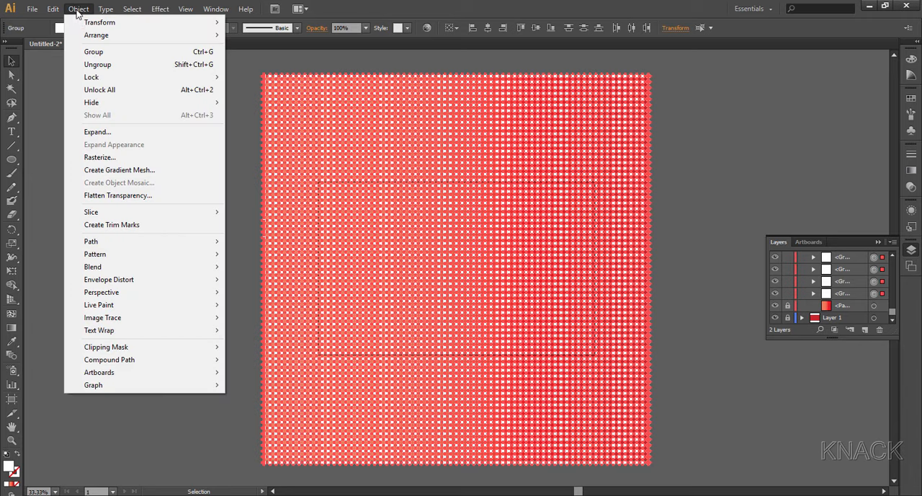
pyautogui.moveTo(110, 359)
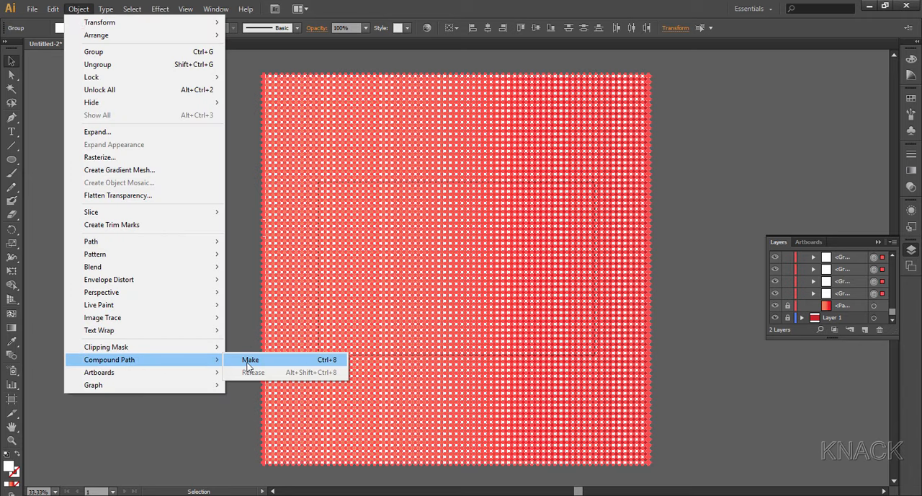
pyautogui.click(251, 359)
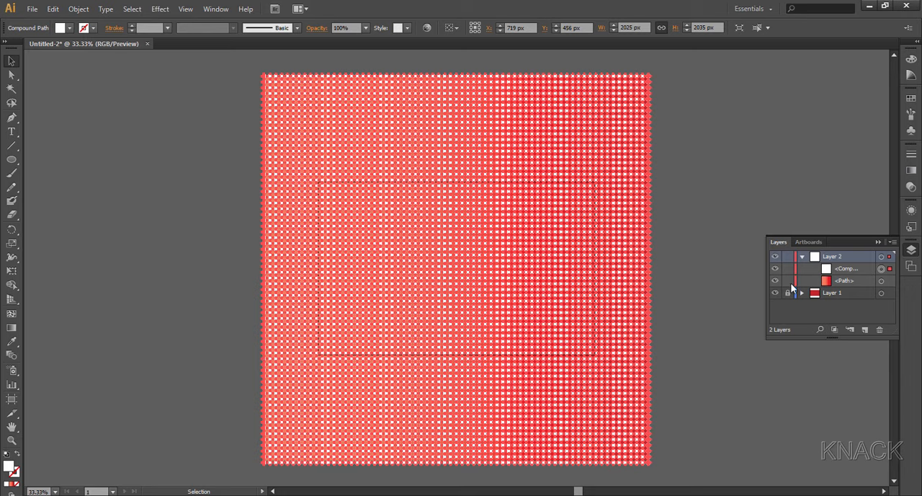
pyautogui.press('ctrl+a')
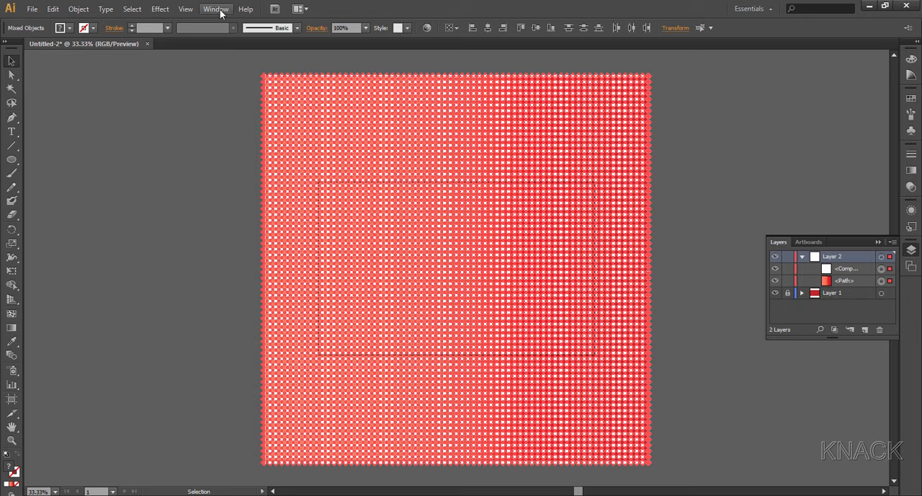
# Step: Subtract the dots from the gradient square using Pathfinder's Minus Front
pyautogui.click(216, 9)
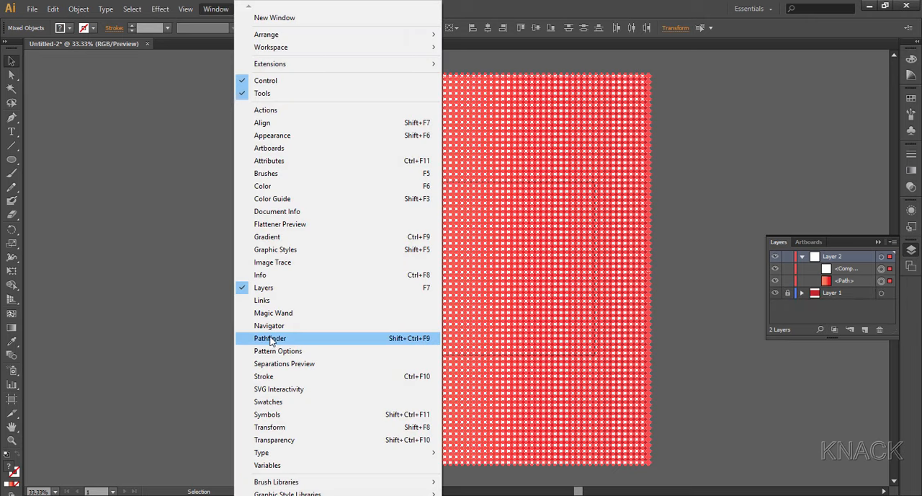
pyautogui.click(269, 338)
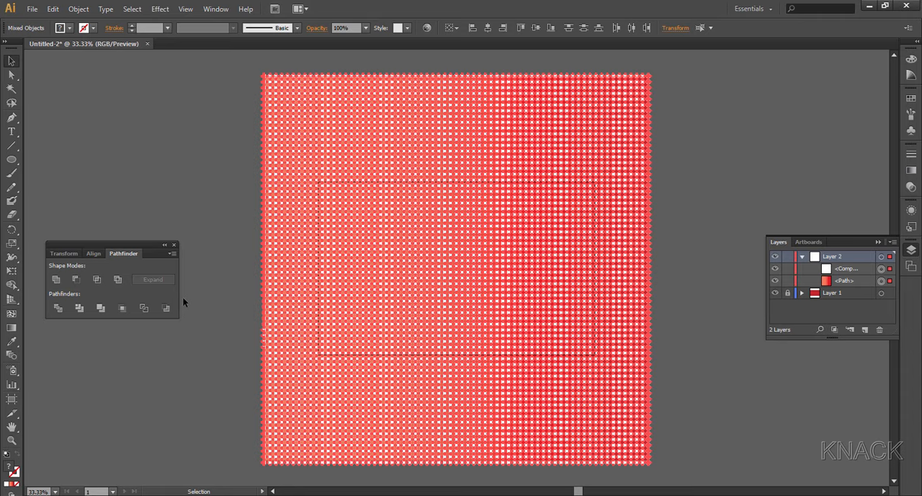
pyautogui.click(76, 279)
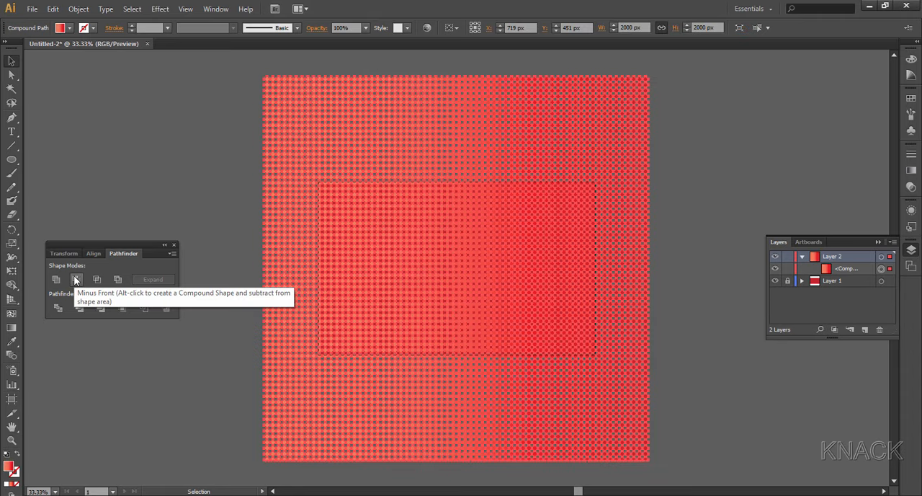
pyautogui.moveTo(649, 310)
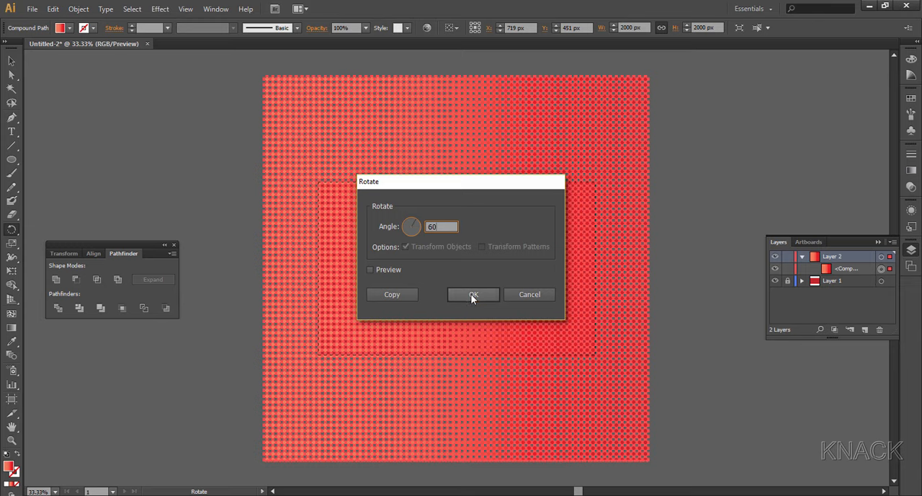
# Step: Confirm a 60° rotation of the dotted gradient square in the Rotate dialog
pyautogui.click(472, 294)
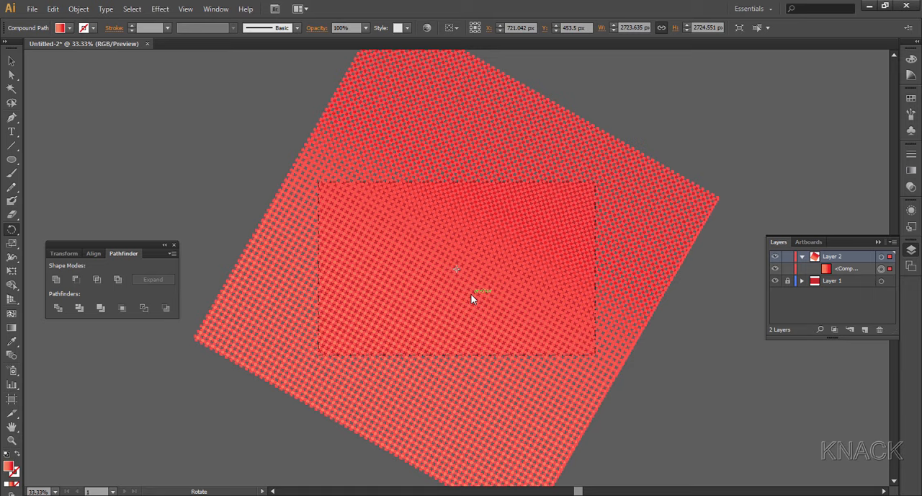
pyautogui.moveTo(683, 308)
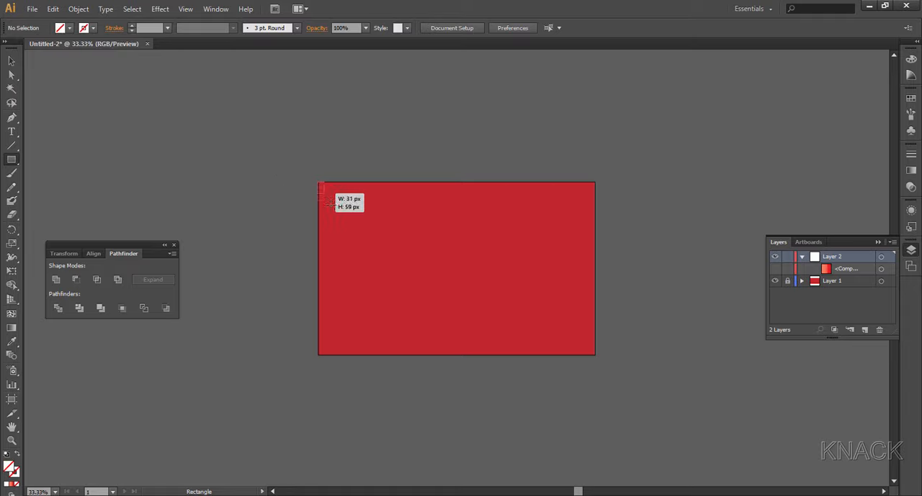
# Step: Crop the rotated dot pattern with an artboard-sized rectangle and ungroup the resulting pieces
pyautogui.moveTo(322, 189); pyautogui.dragTo(594, 353)
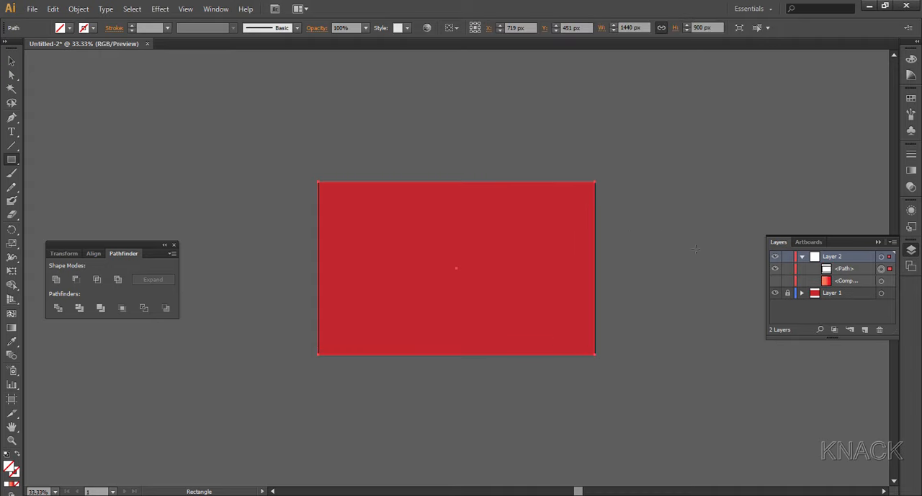
pyautogui.click(775, 281)
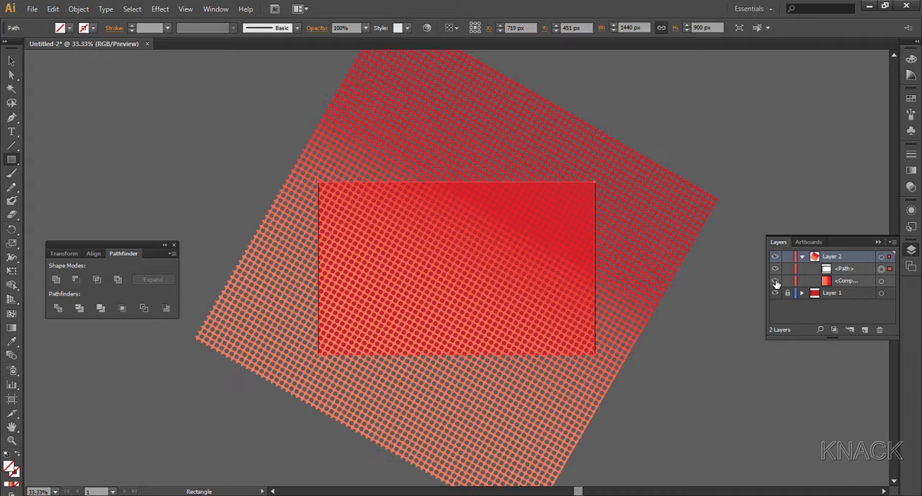
pyautogui.press('ctrl+a')
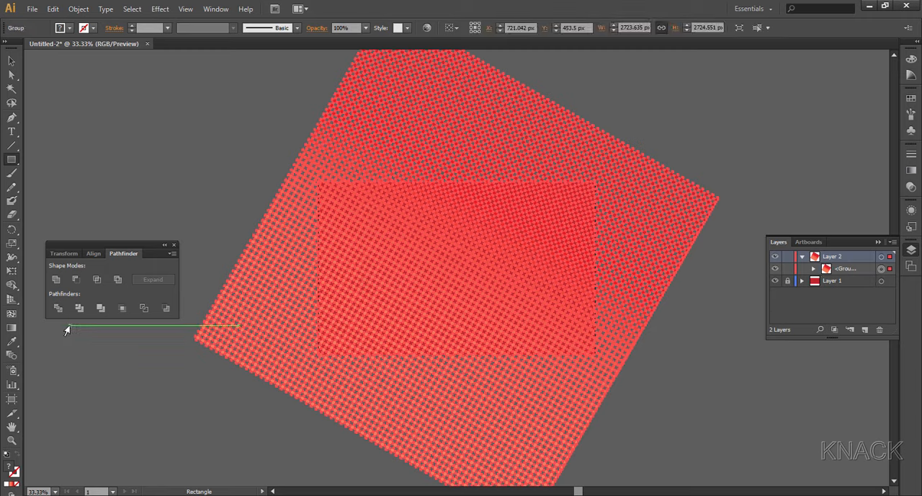
pyautogui.click(77, 9)
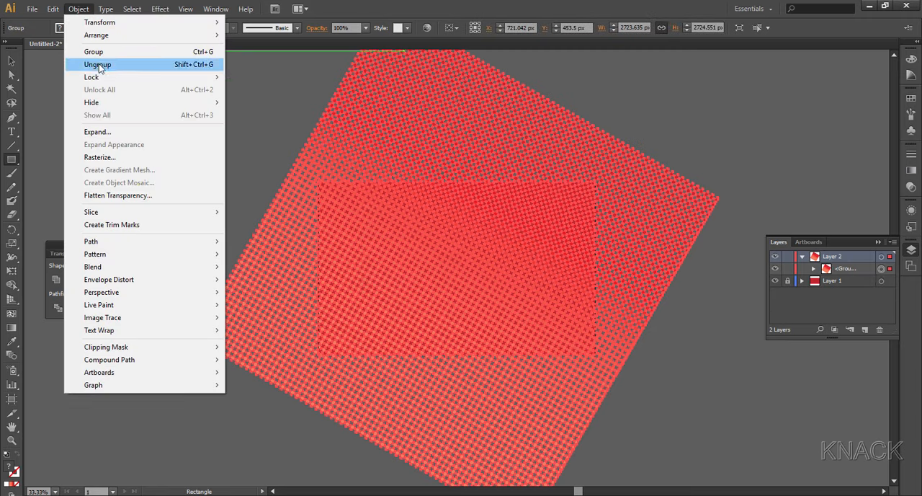
pyautogui.click(97, 64)
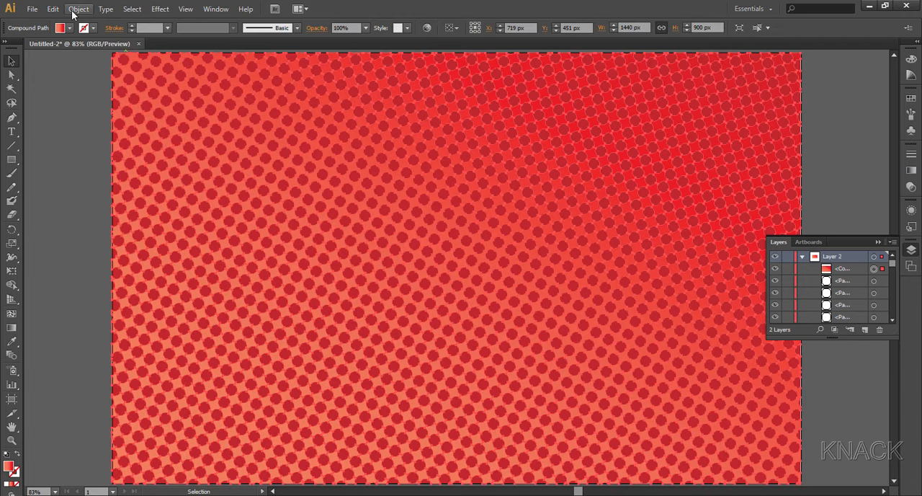
# Step: Apply Envelope Distort Make with Mesh using 3 rows and 4 columns
pyautogui.click(78, 8)
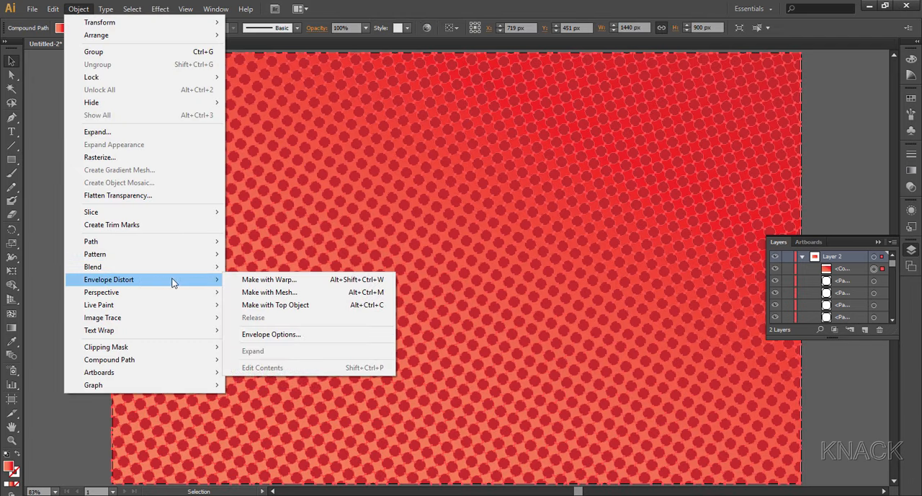
pyautogui.click(269, 292)
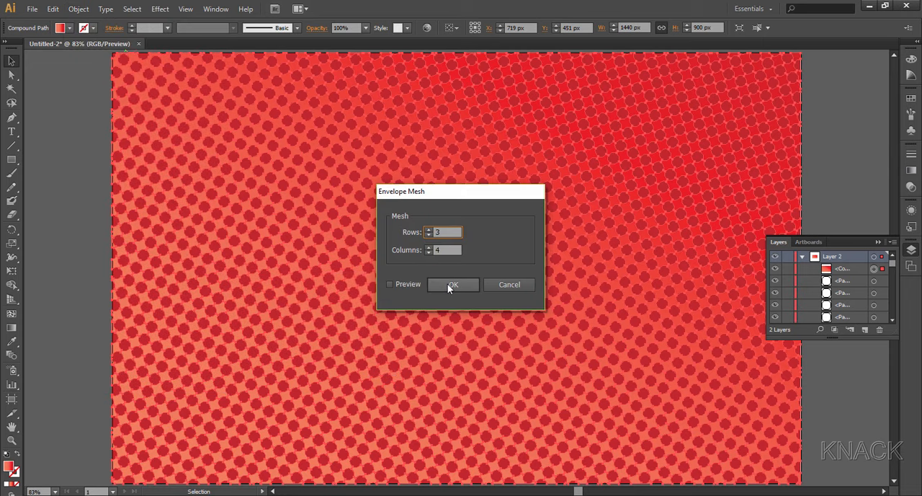
pyautogui.click(453, 283)
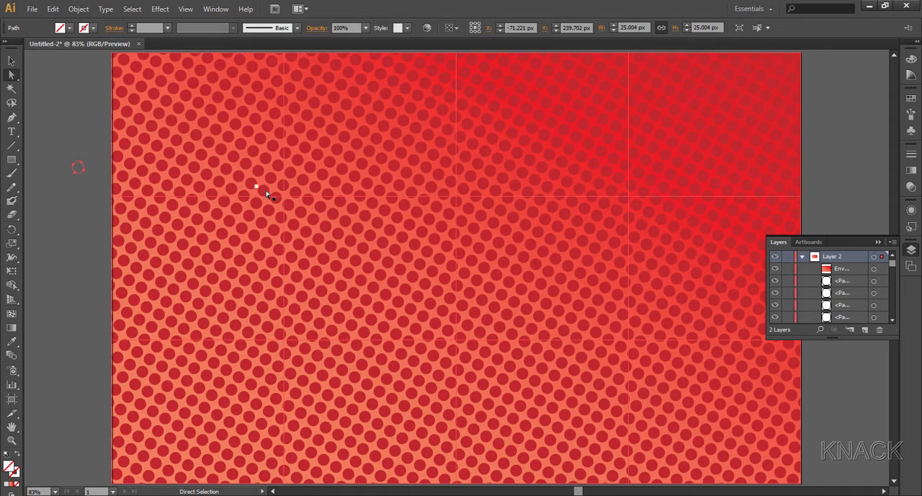
pyautogui.moveTo(284, 200)
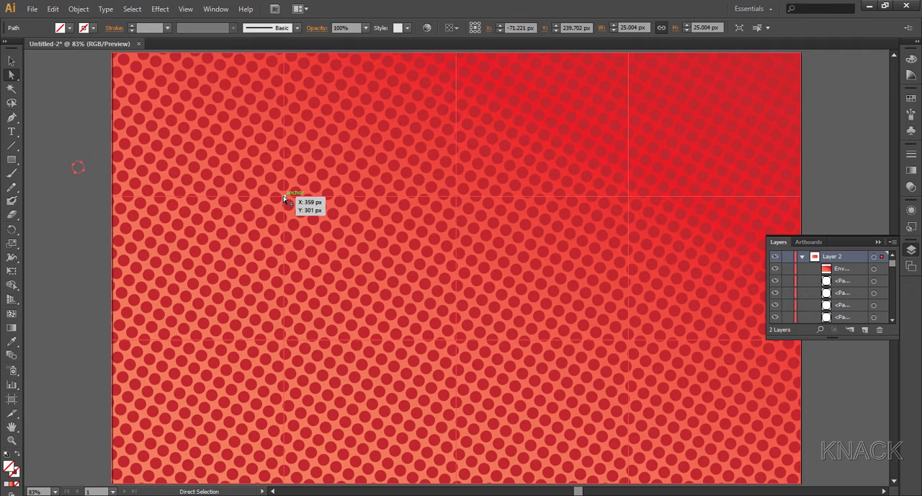
# Step: Drag upper-left envelope mesh points up, right, then down to curve the dot rows
pyautogui.moveTo(284, 199); pyautogui.dragTo(336, 178)
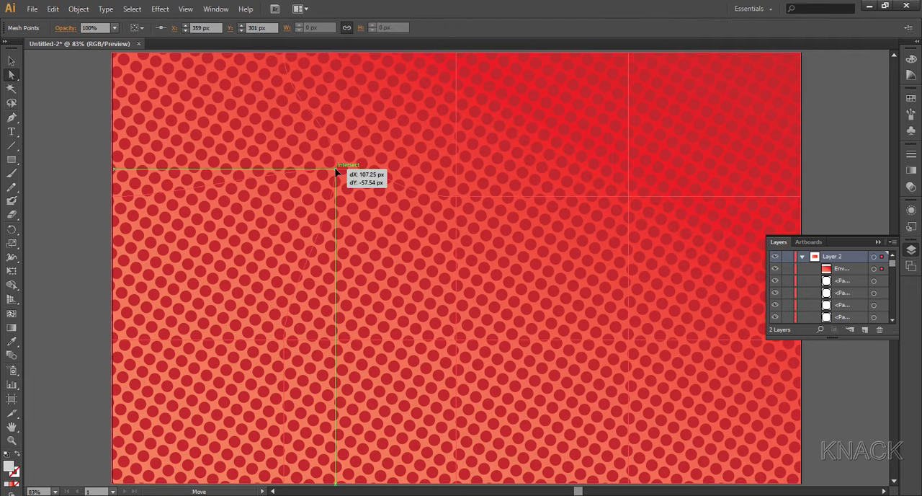
pyautogui.moveTo(335, 171); pyautogui.dragTo(287, 452)
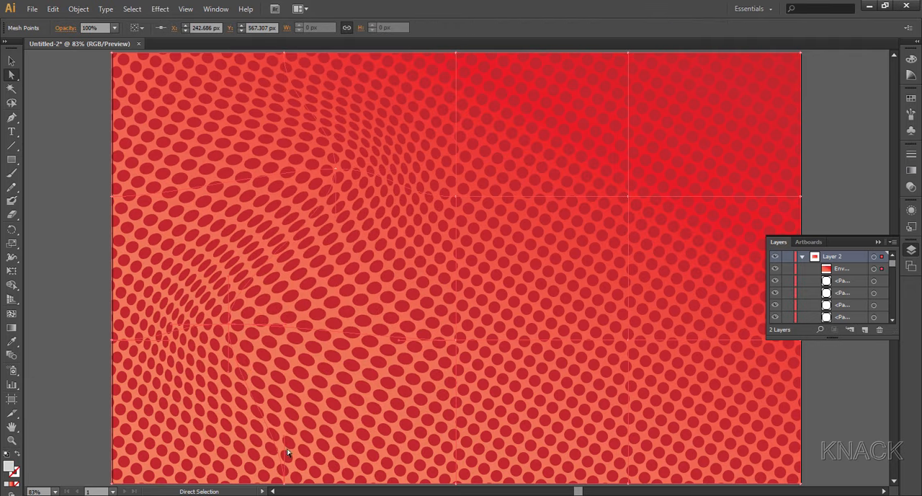